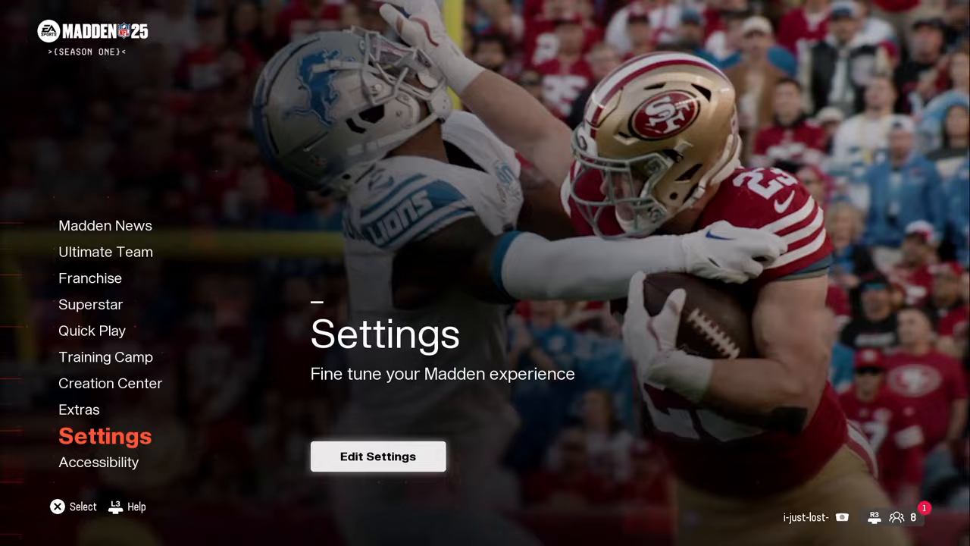
# Step: Choose Edit Settings to reach the Game Options page showing the Jets as favorite team
pyautogui.click(378, 455)
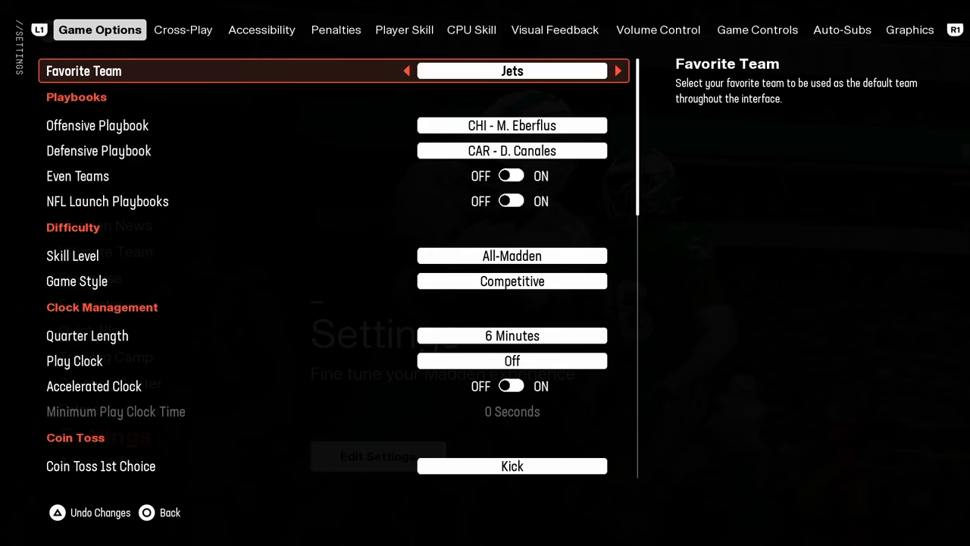
# Step: Change Quarter Length from 6 to 15 minutes, passing Playbooks and Game Style
pyautogui.press('down')
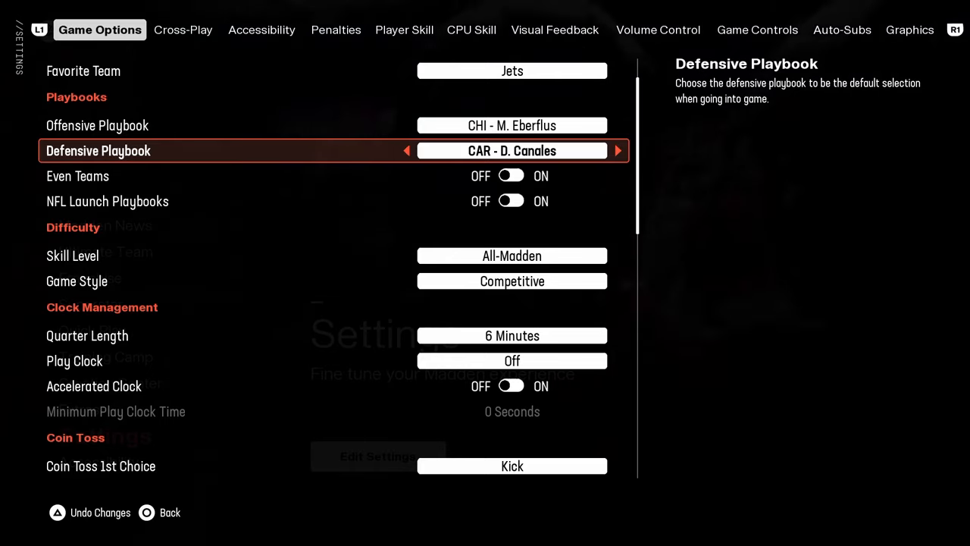
pyautogui.press('down')
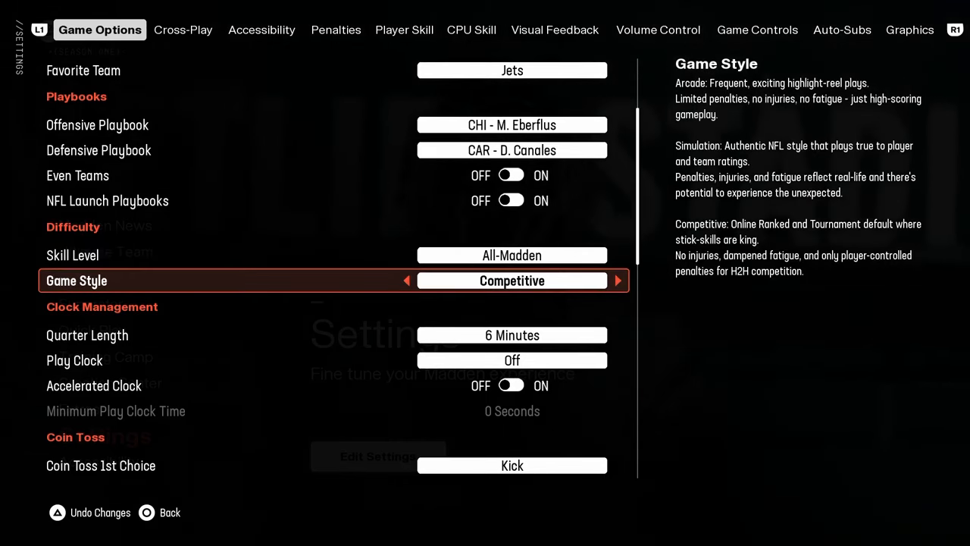
pyautogui.scroll(-3)
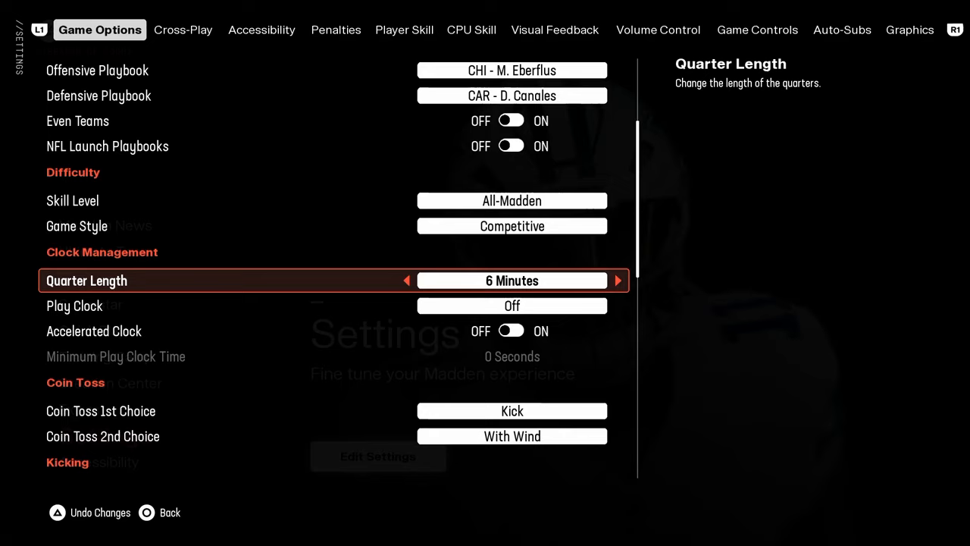
pyautogui.click(617, 280)
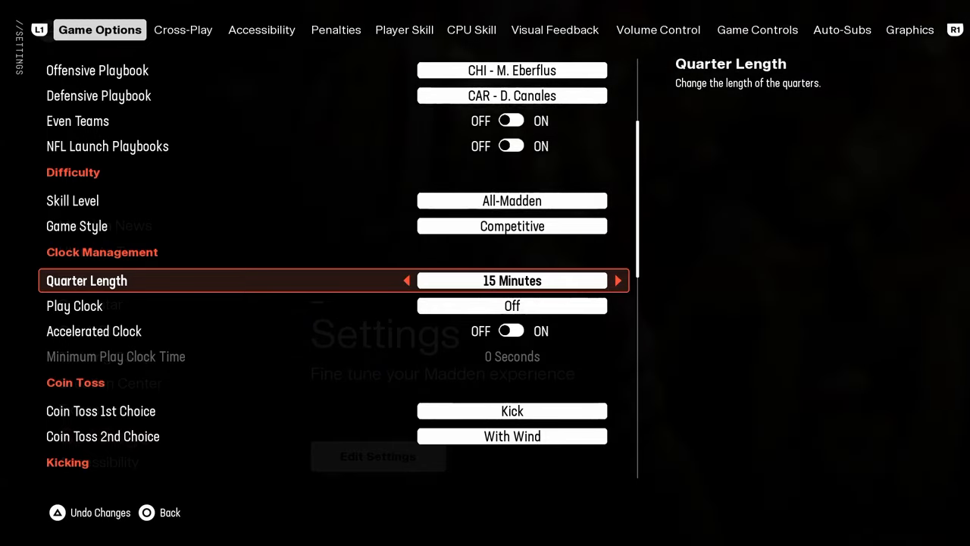
pyautogui.scroll(-3)
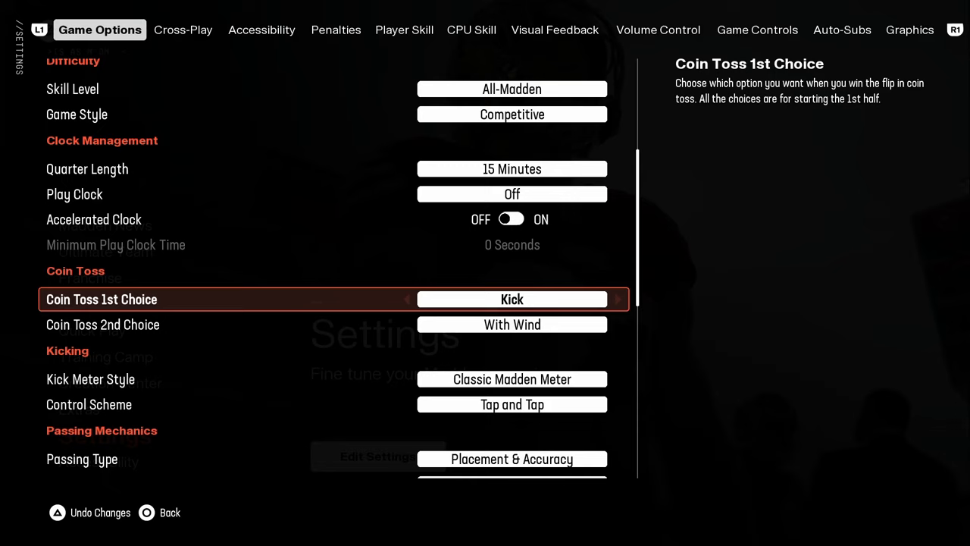
pyautogui.scroll(-3)
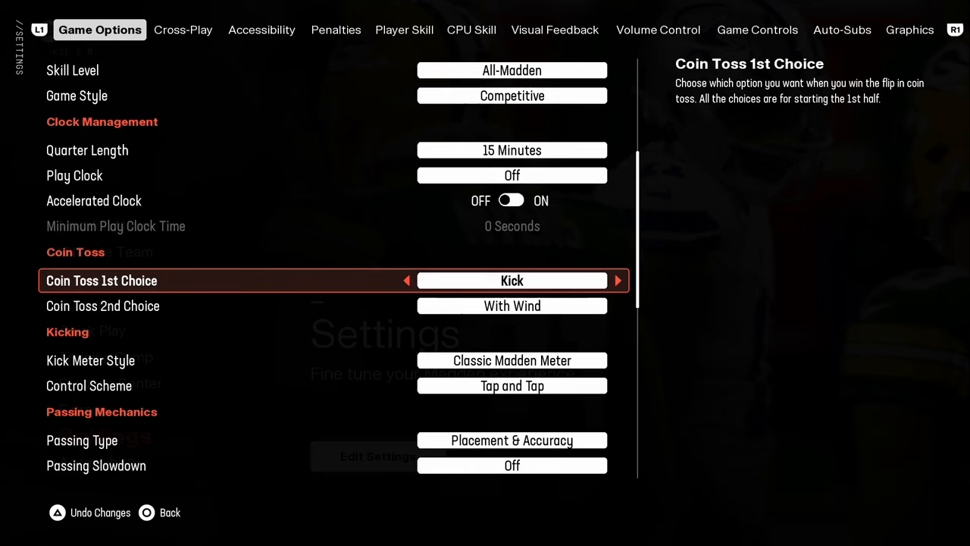
pyautogui.scroll(-3)
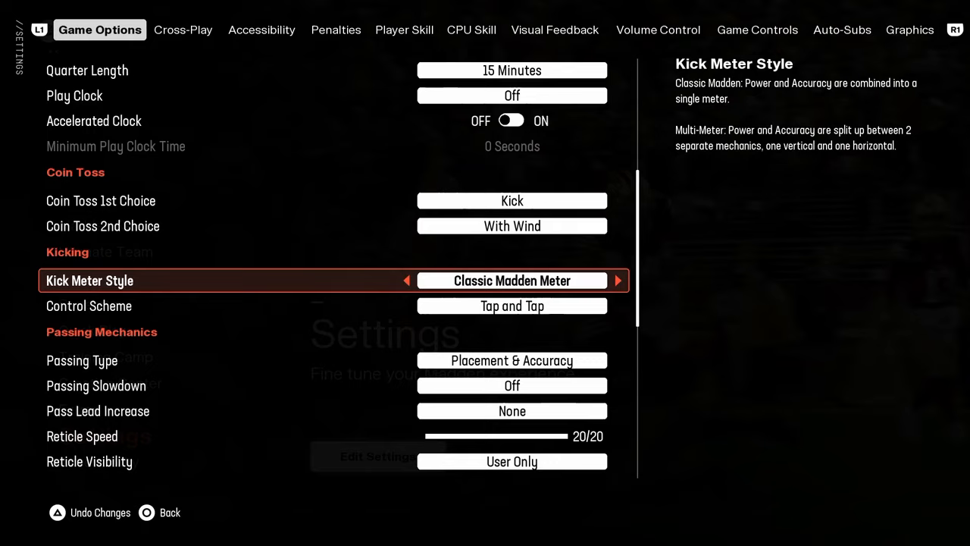
pyautogui.click(618, 280)
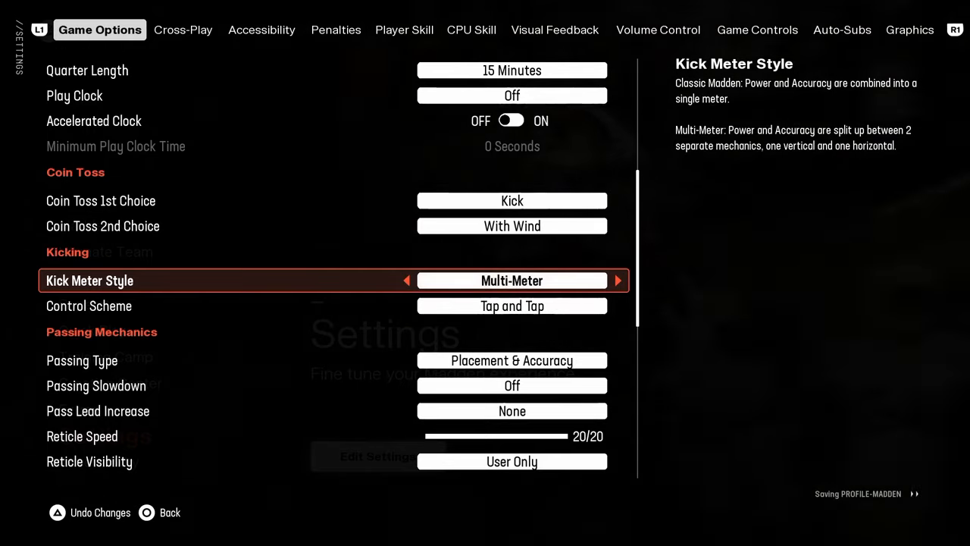
pyautogui.click(406, 279)
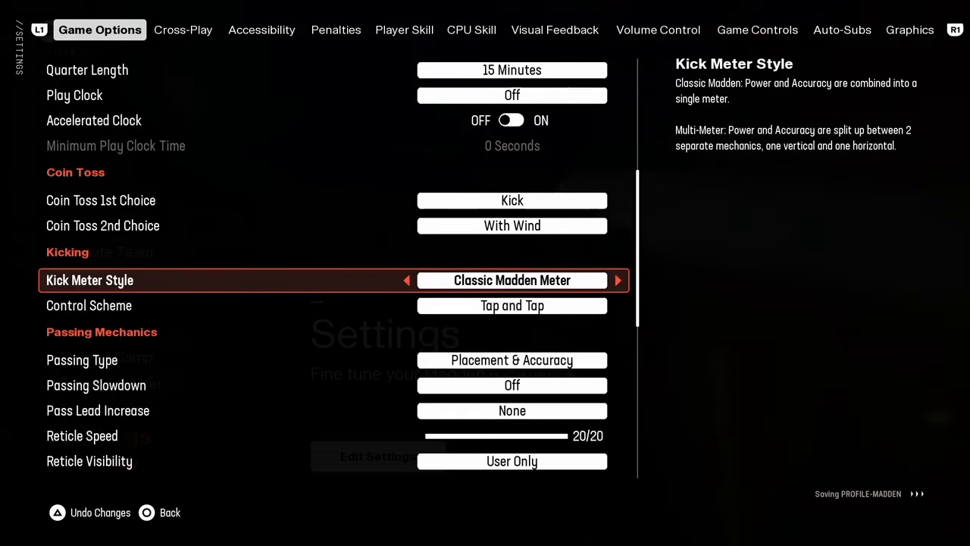
pyautogui.scroll(-3)
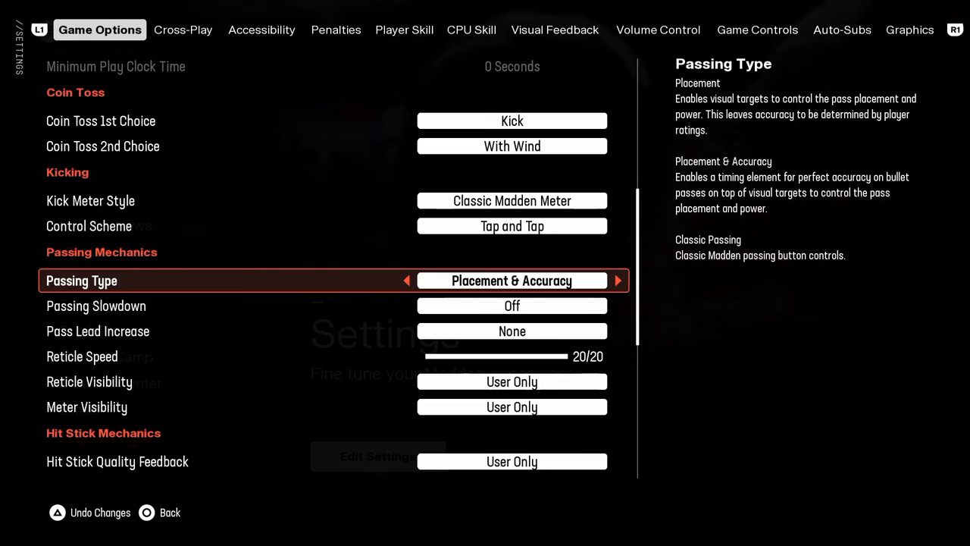
pyautogui.press('Down')
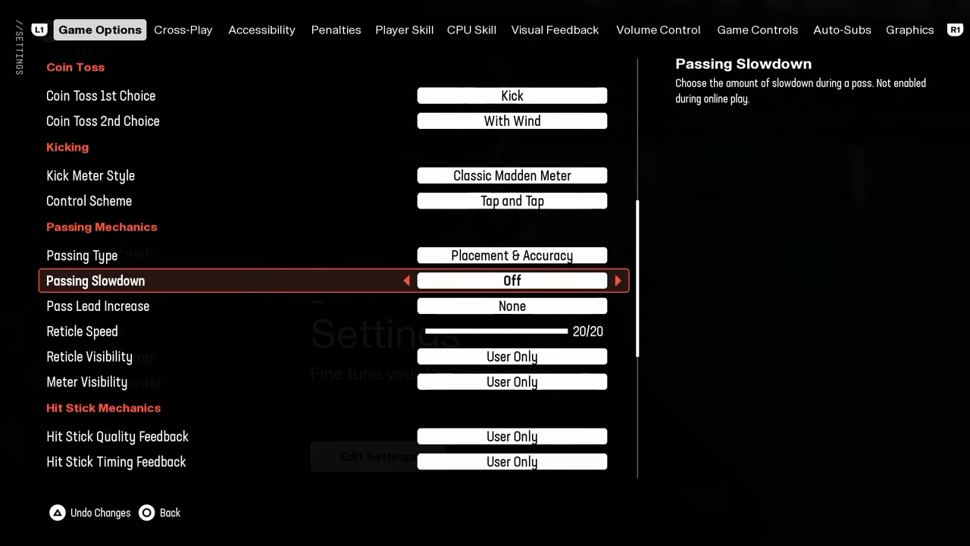
pyautogui.scroll(-3)
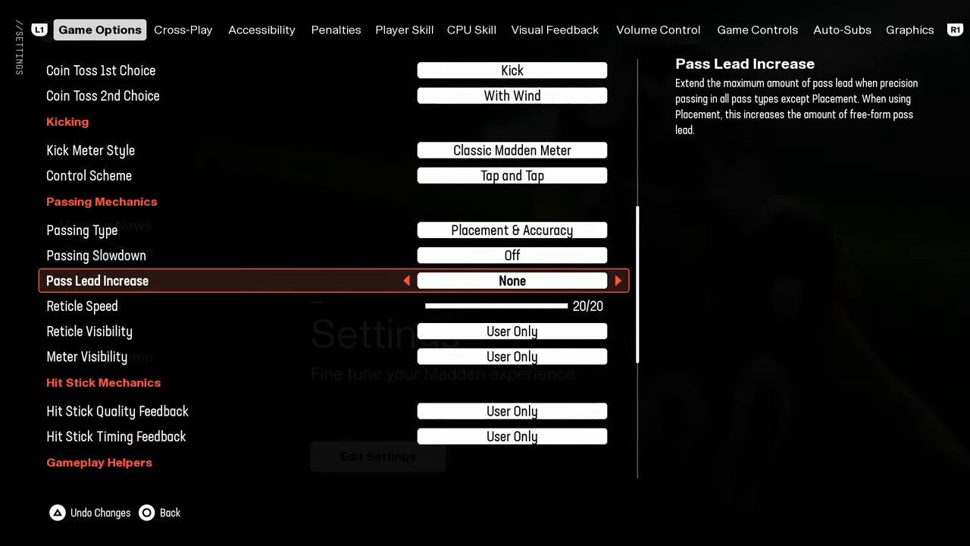
pyautogui.click(618, 280)
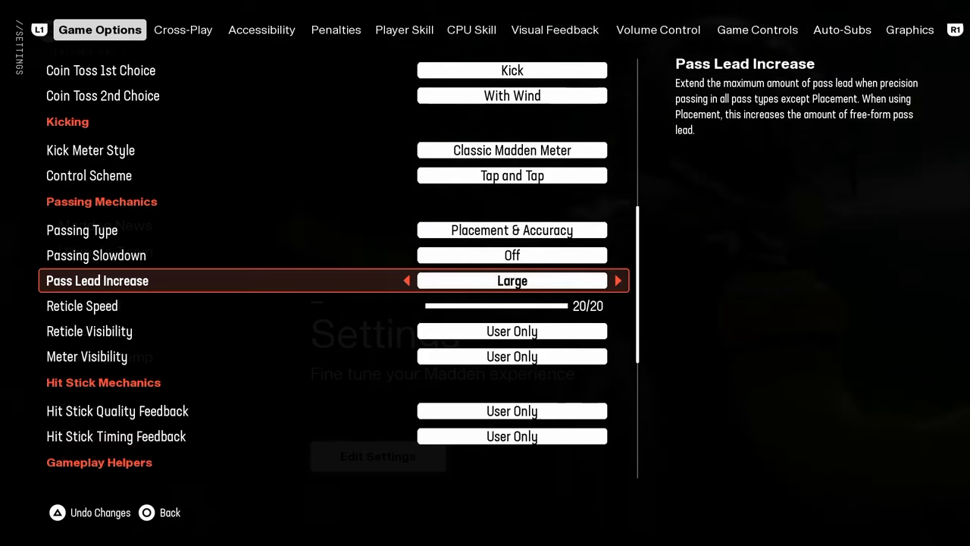
pyautogui.click(406, 280)
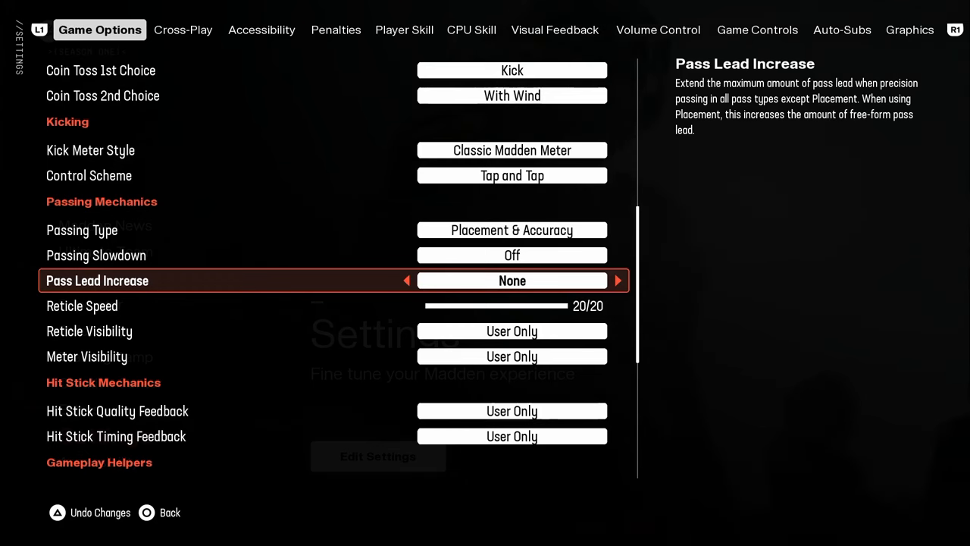
pyautogui.scroll(-3)
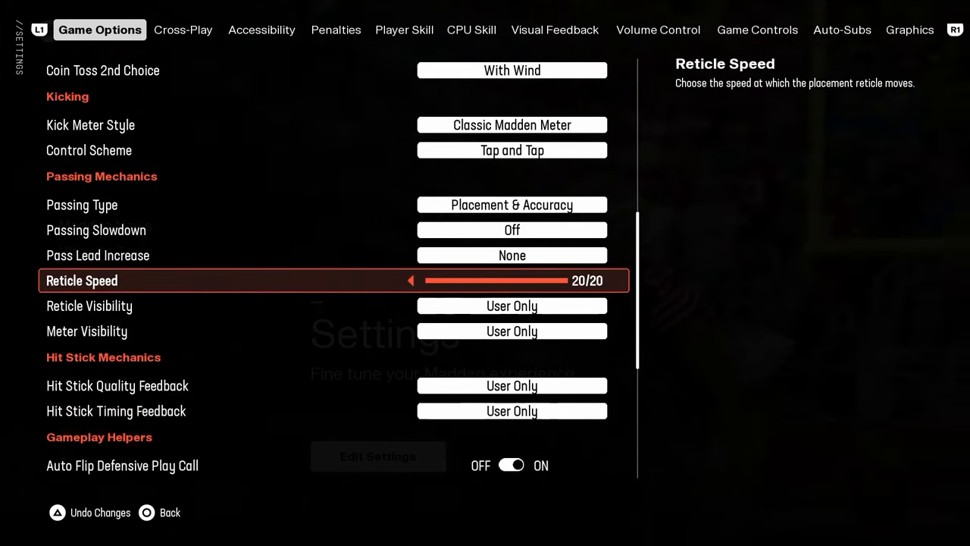
pyautogui.click(410, 280)
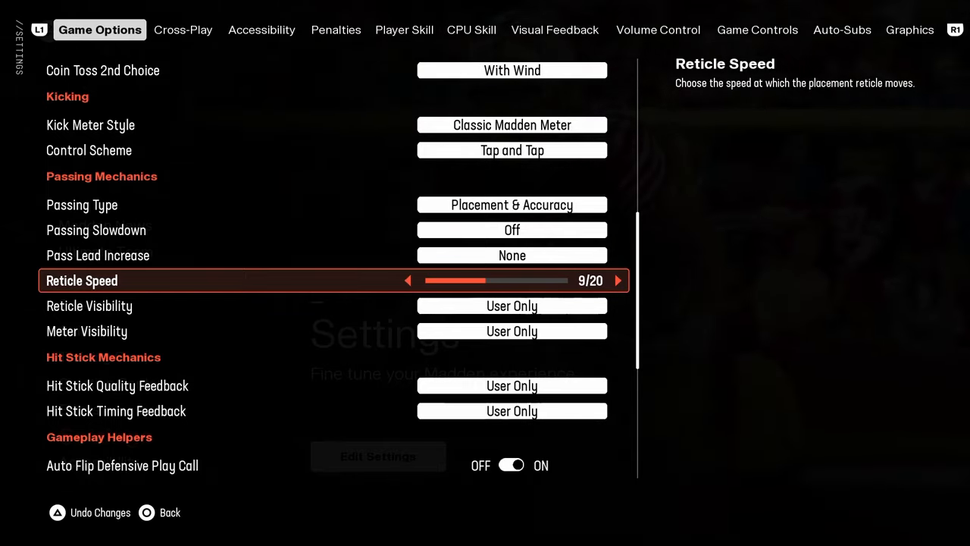
pyautogui.click(408, 280)
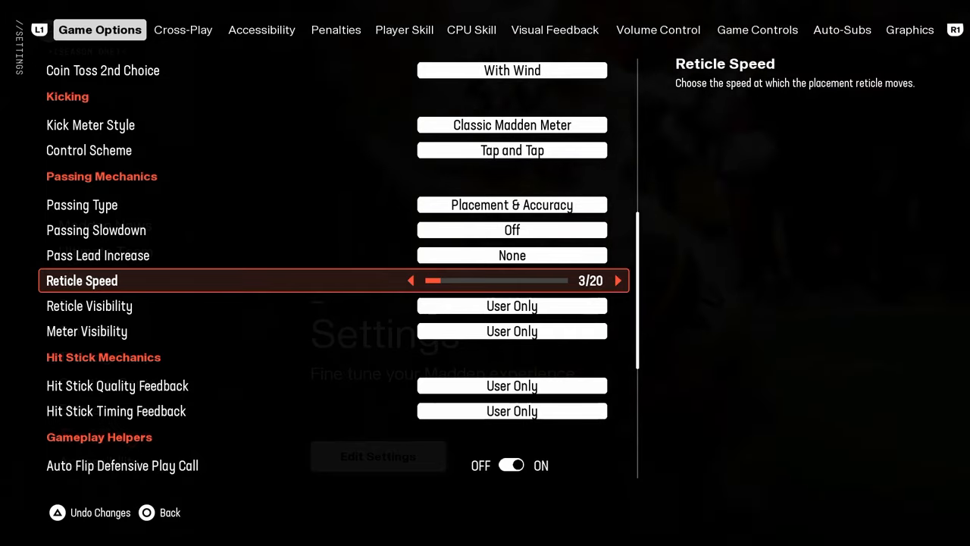
pyautogui.click(617, 280)
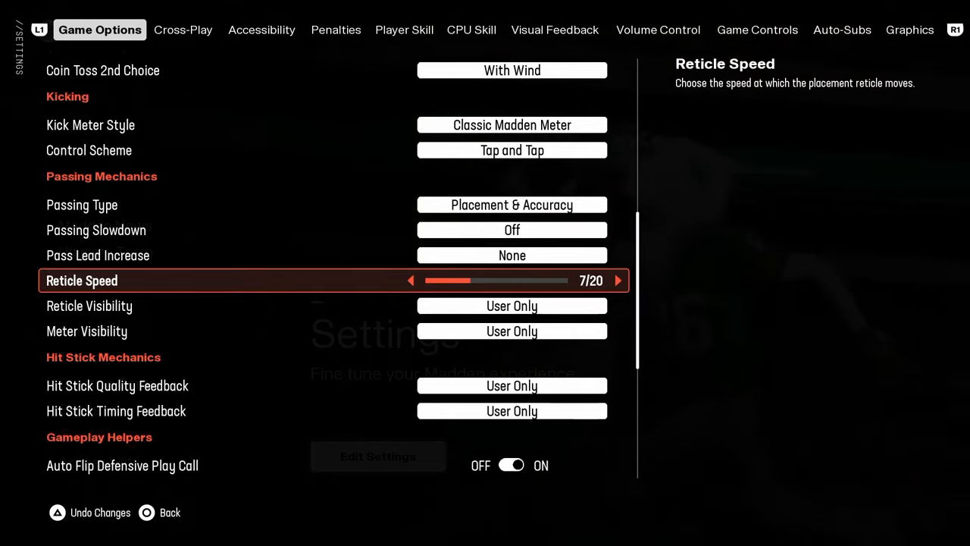
pyautogui.click(618, 281)
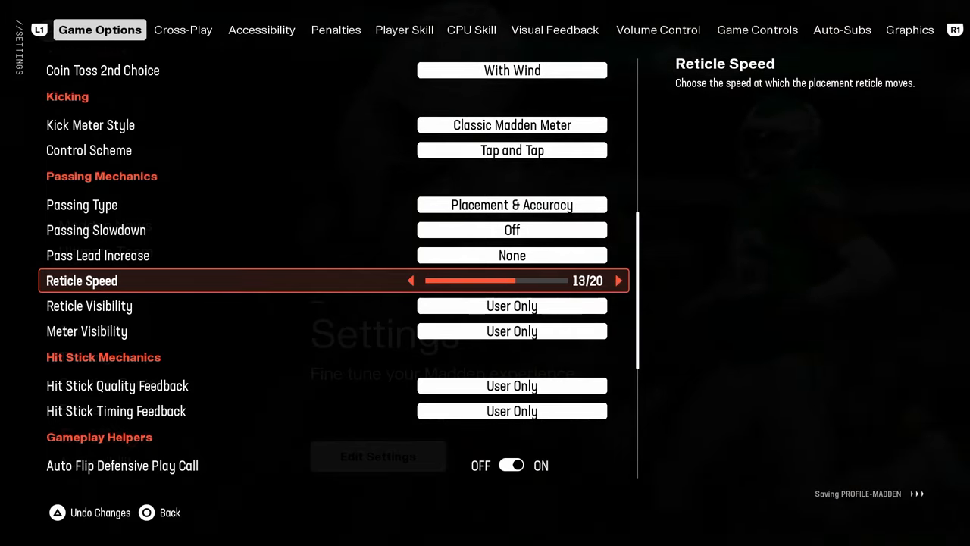
pyautogui.click(618, 281)
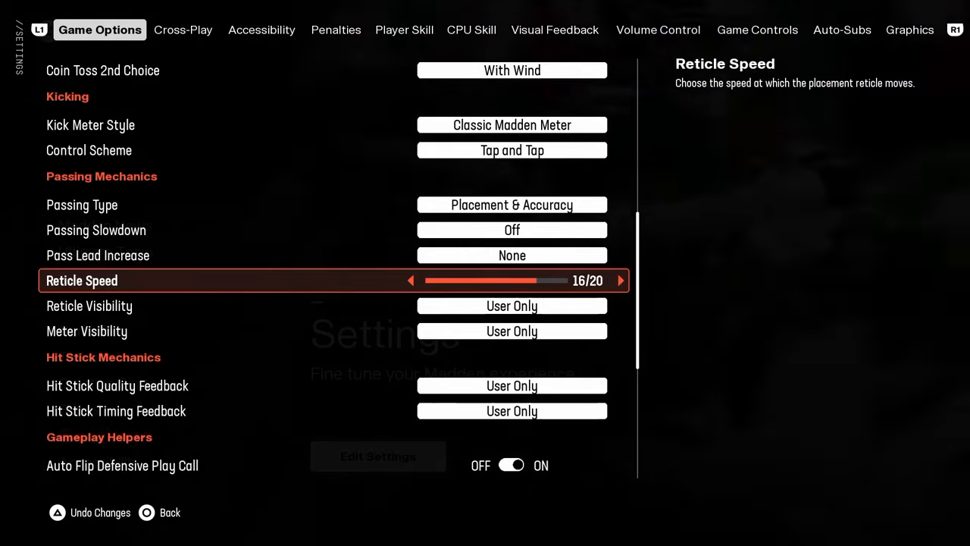
pyautogui.click(621, 281)
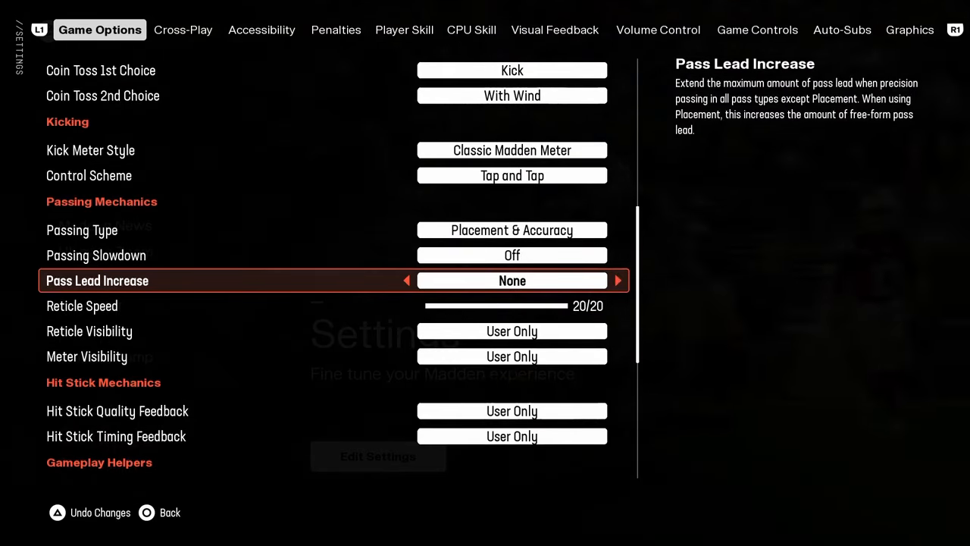
pyautogui.scroll(-3)
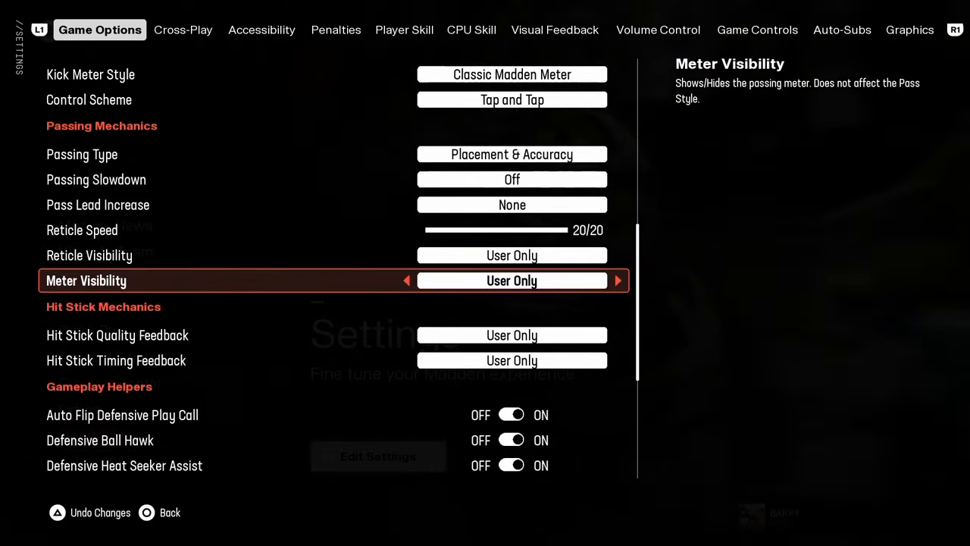
pyautogui.scroll(-3)
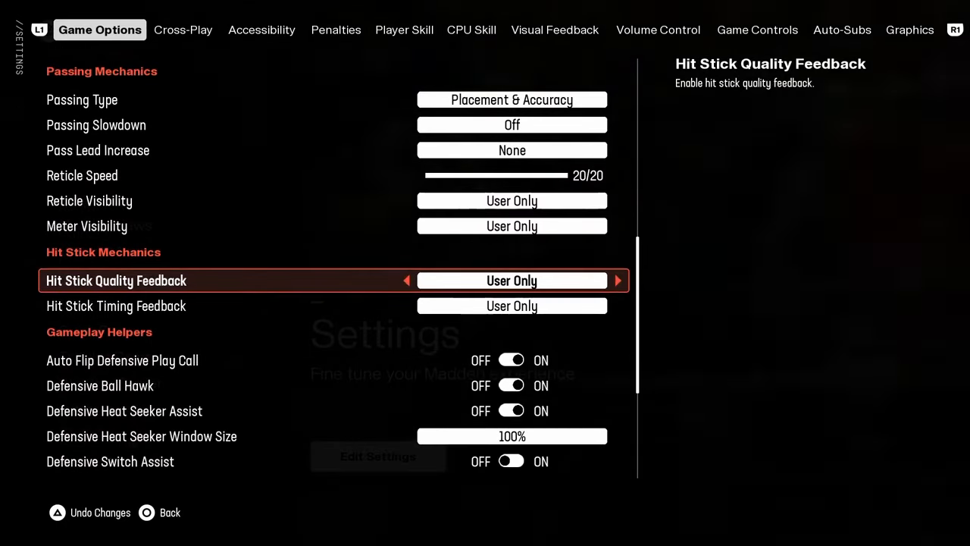
pyautogui.click(617, 281)
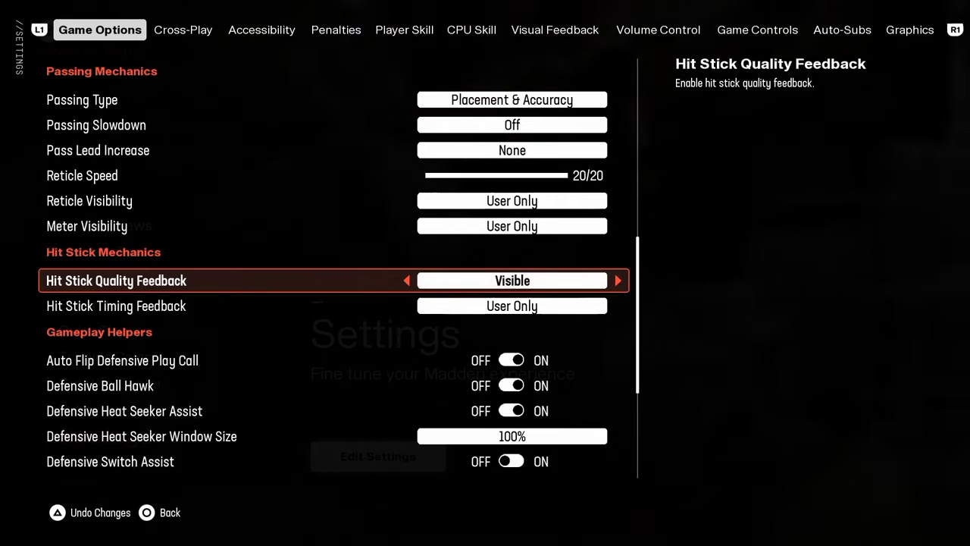
pyautogui.click(617, 281)
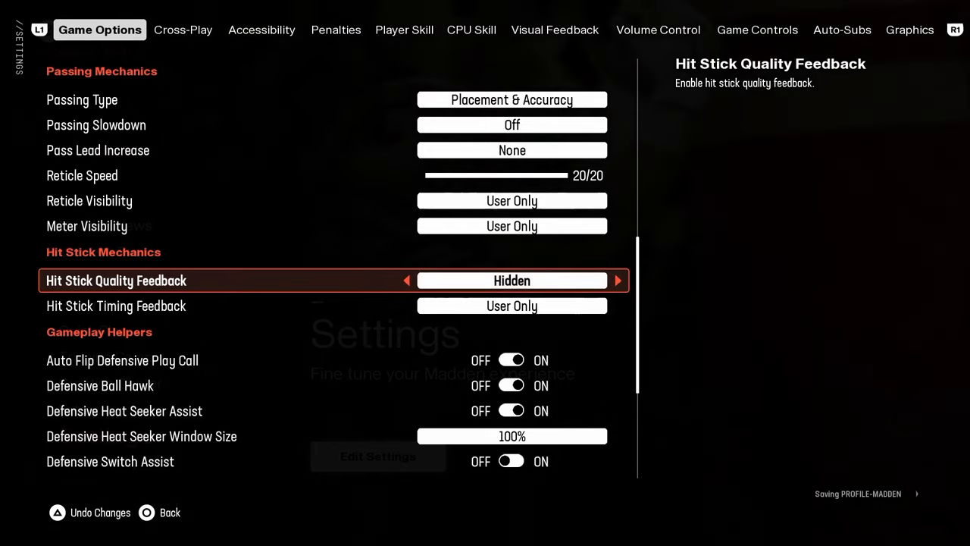
pyautogui.scroll(-3)
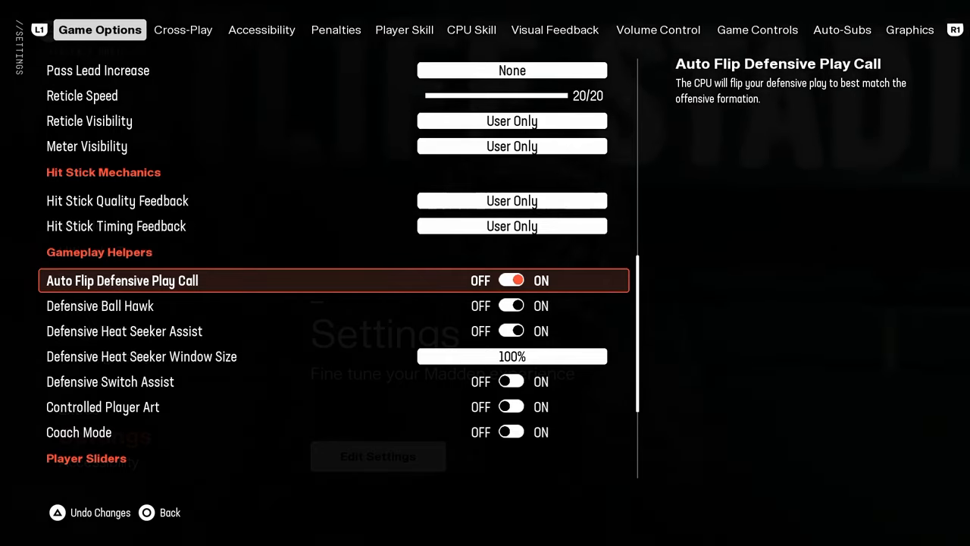
pyautogui.scroll(-3)
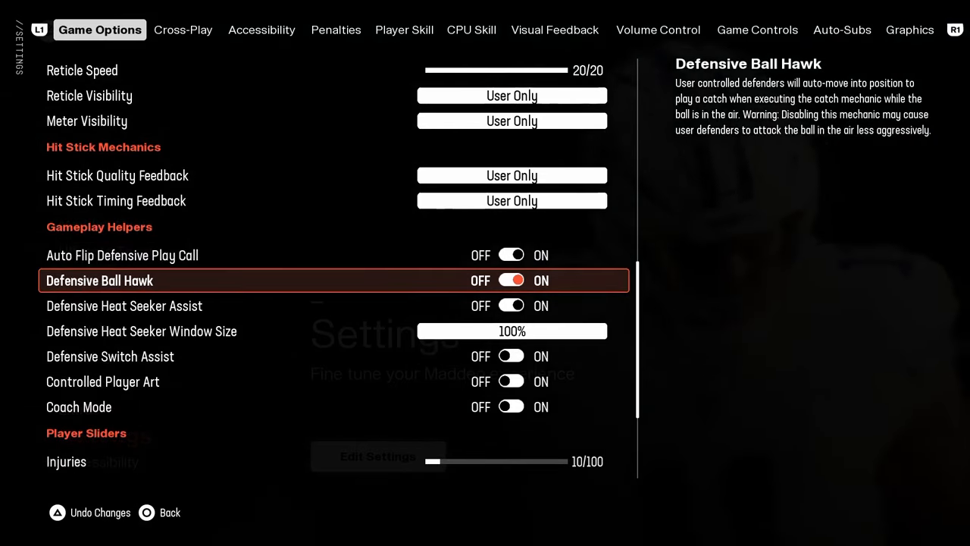
pyautogui.scroll(-3)
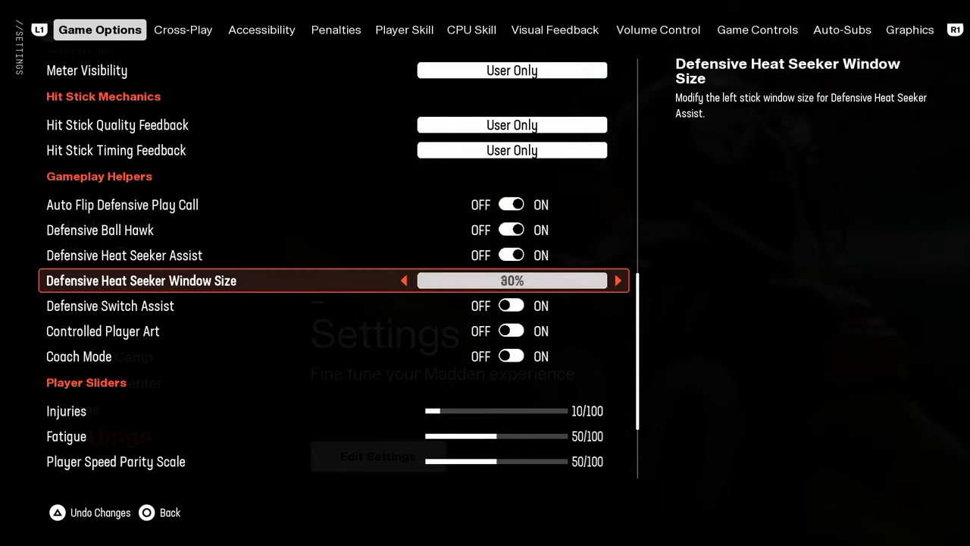
pyautogui.click(617, 281)
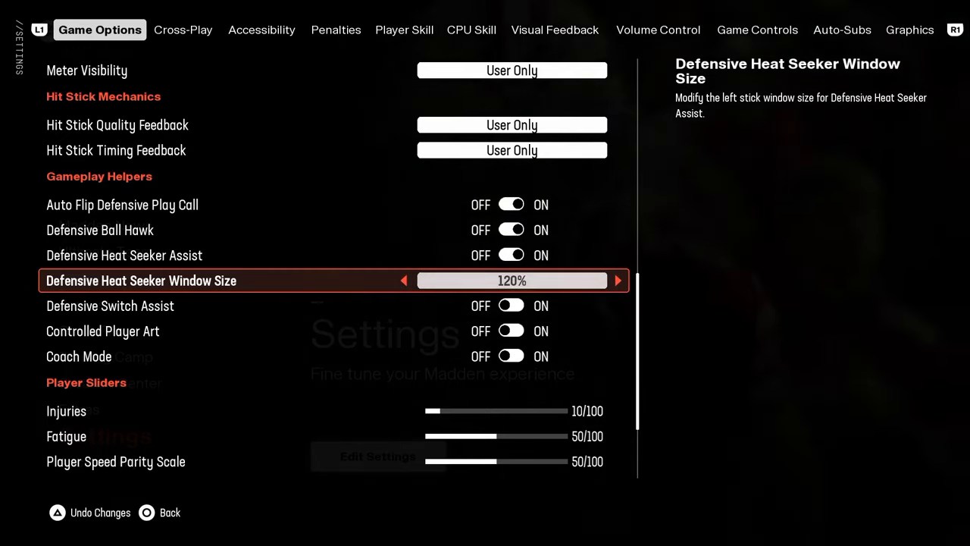
pyautogui.click(405, 280)
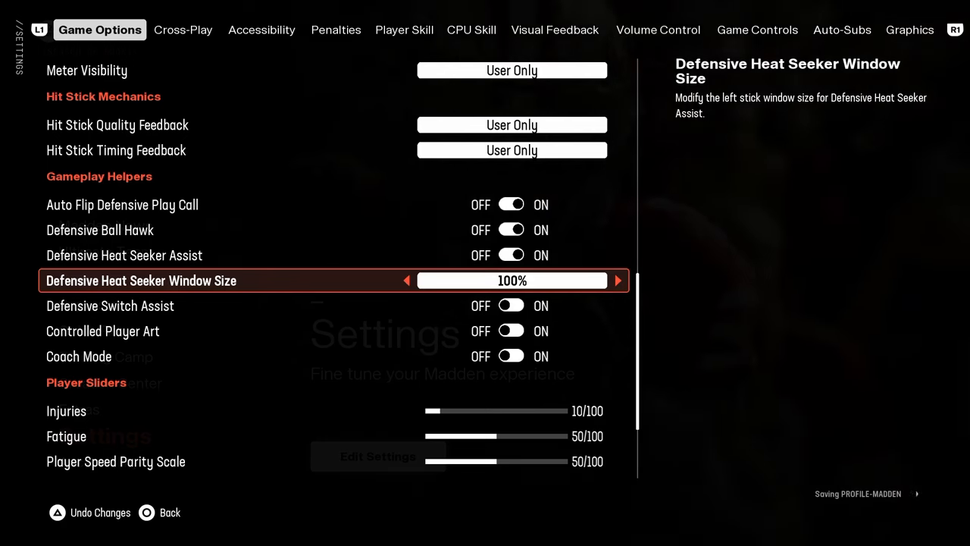